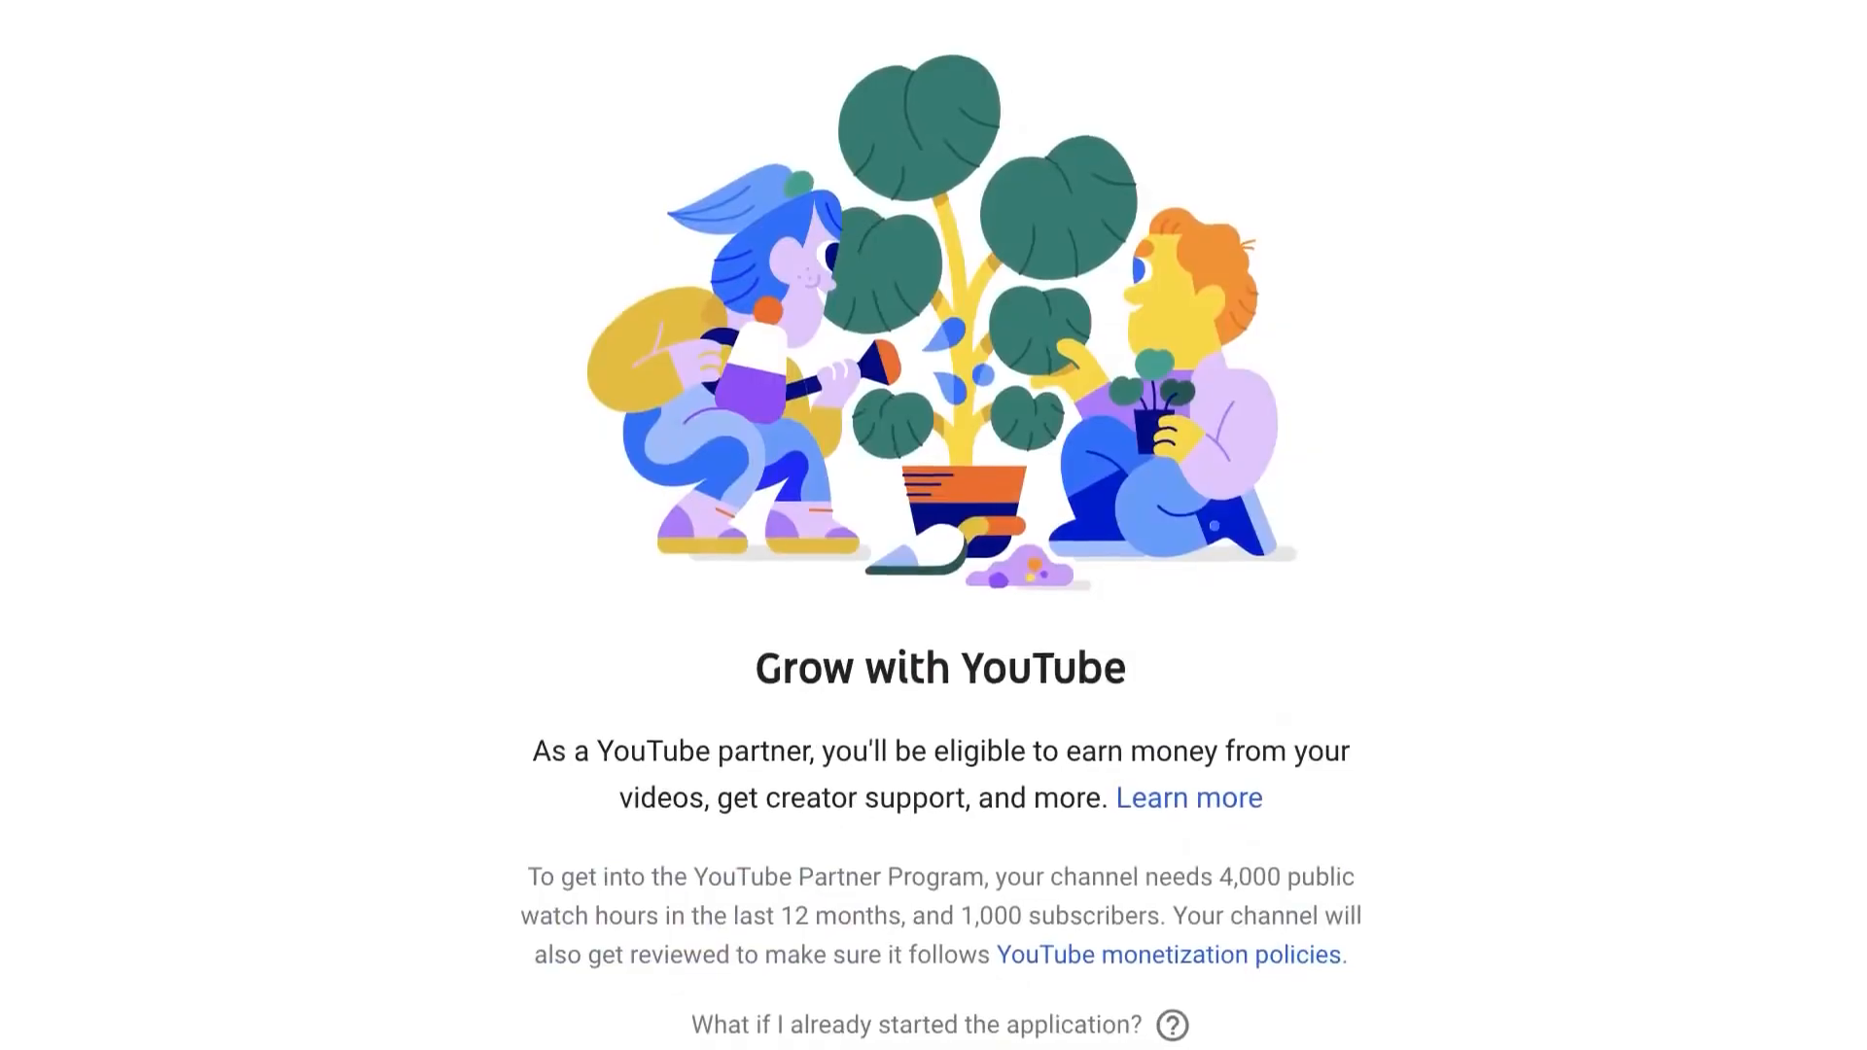
# Scroll the ClickBank page, view the sign-up form, then go to the Shop product page.
pyautogui.scroll(-3)
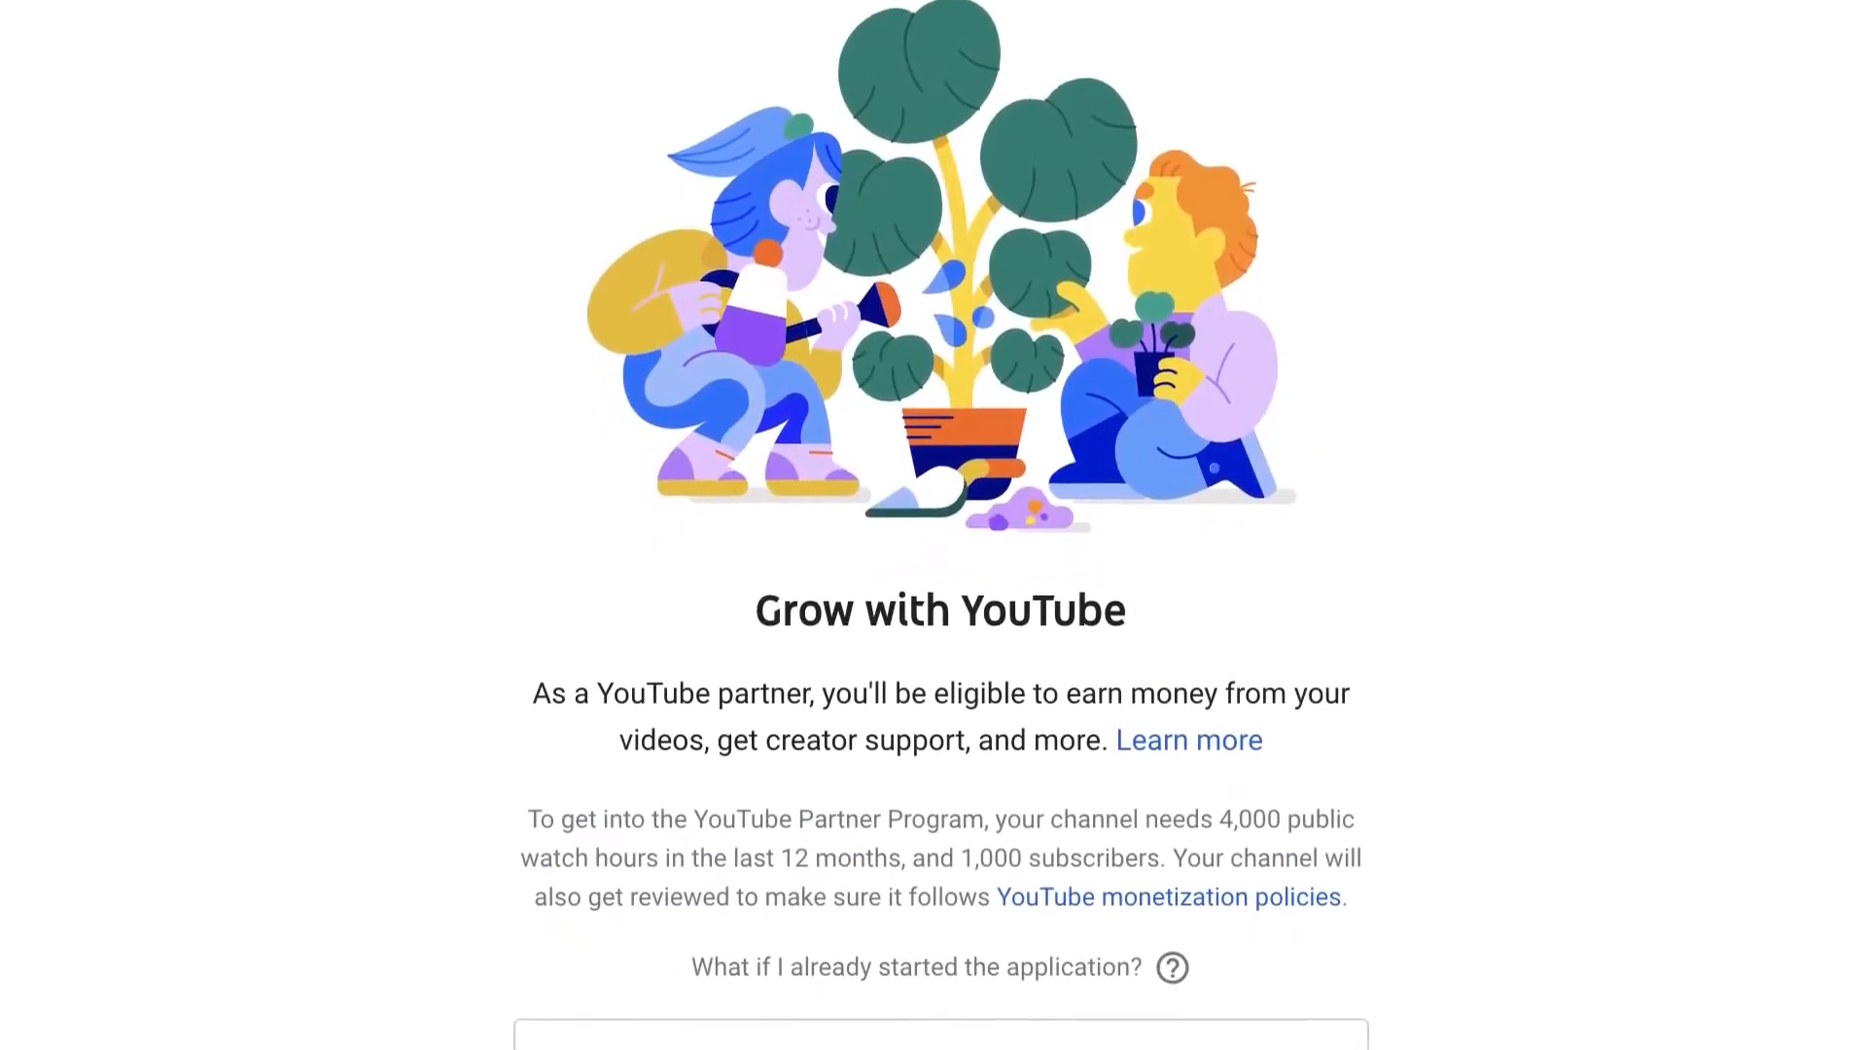
pyautogui.scroll(-3)
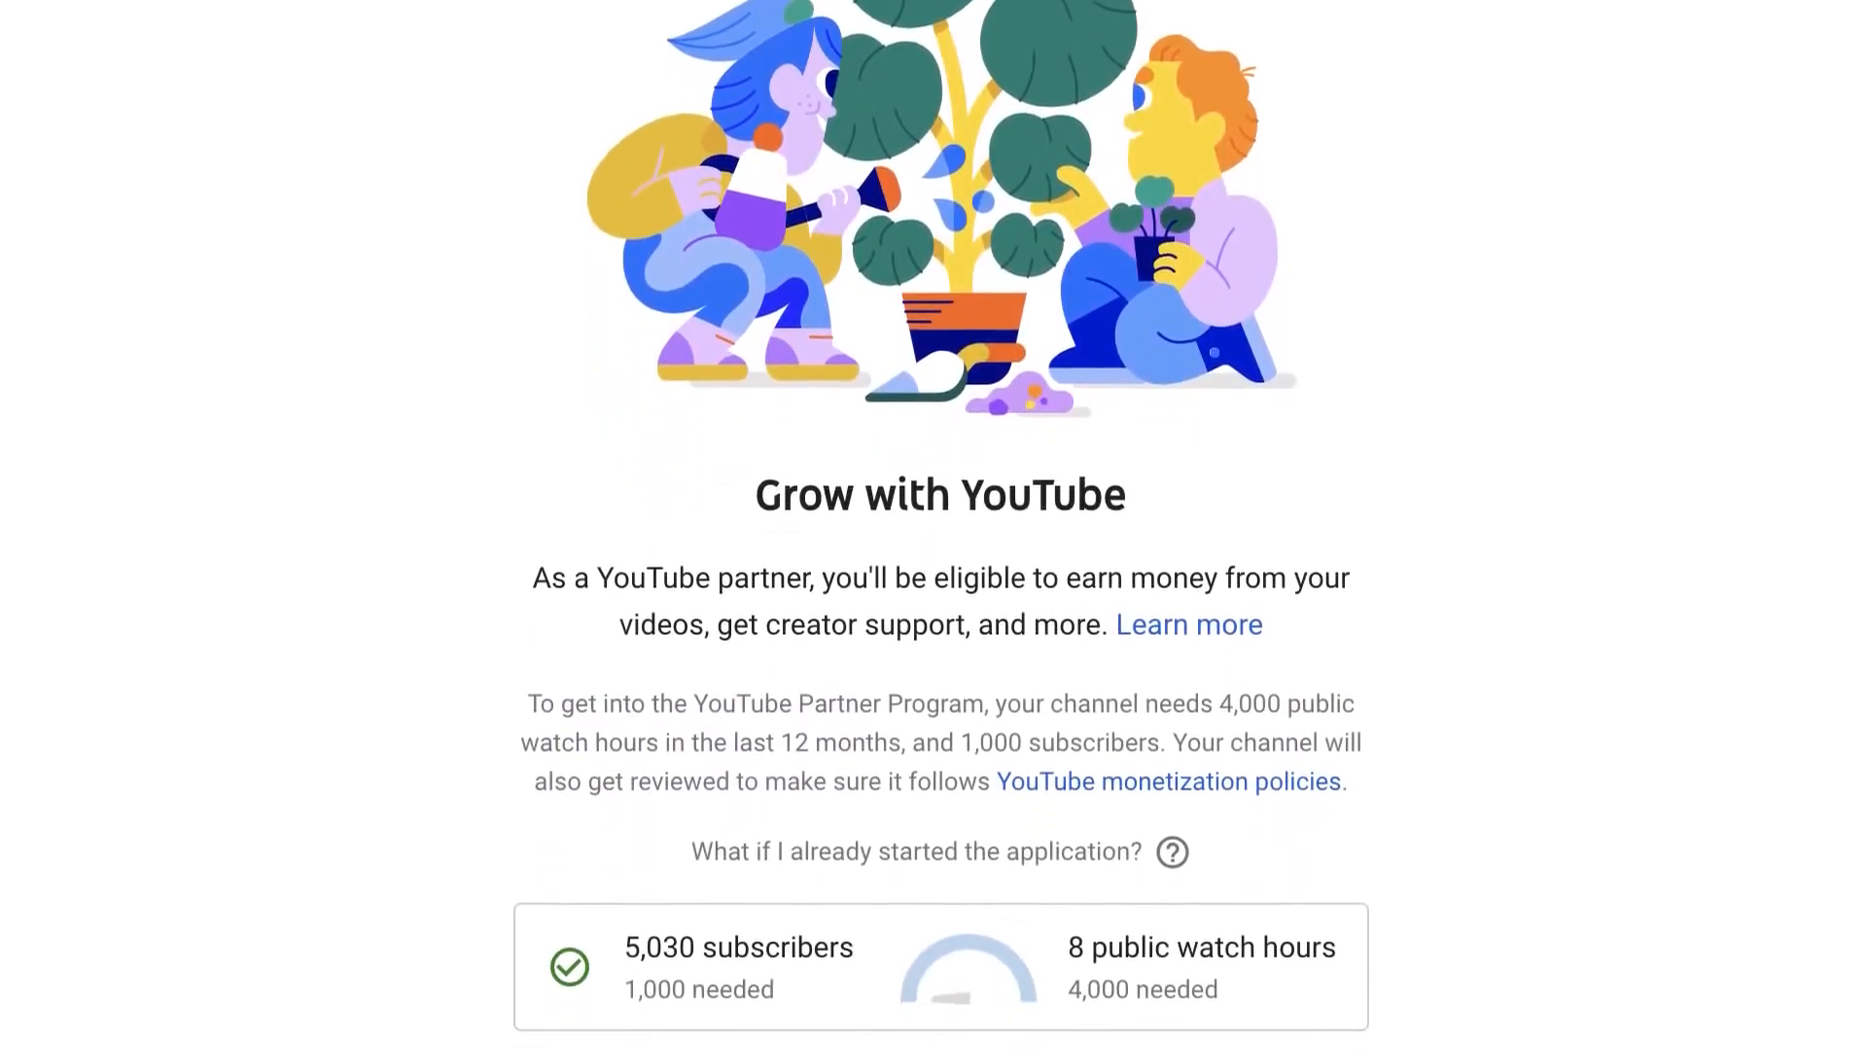
pyautogui.scroll(-3)
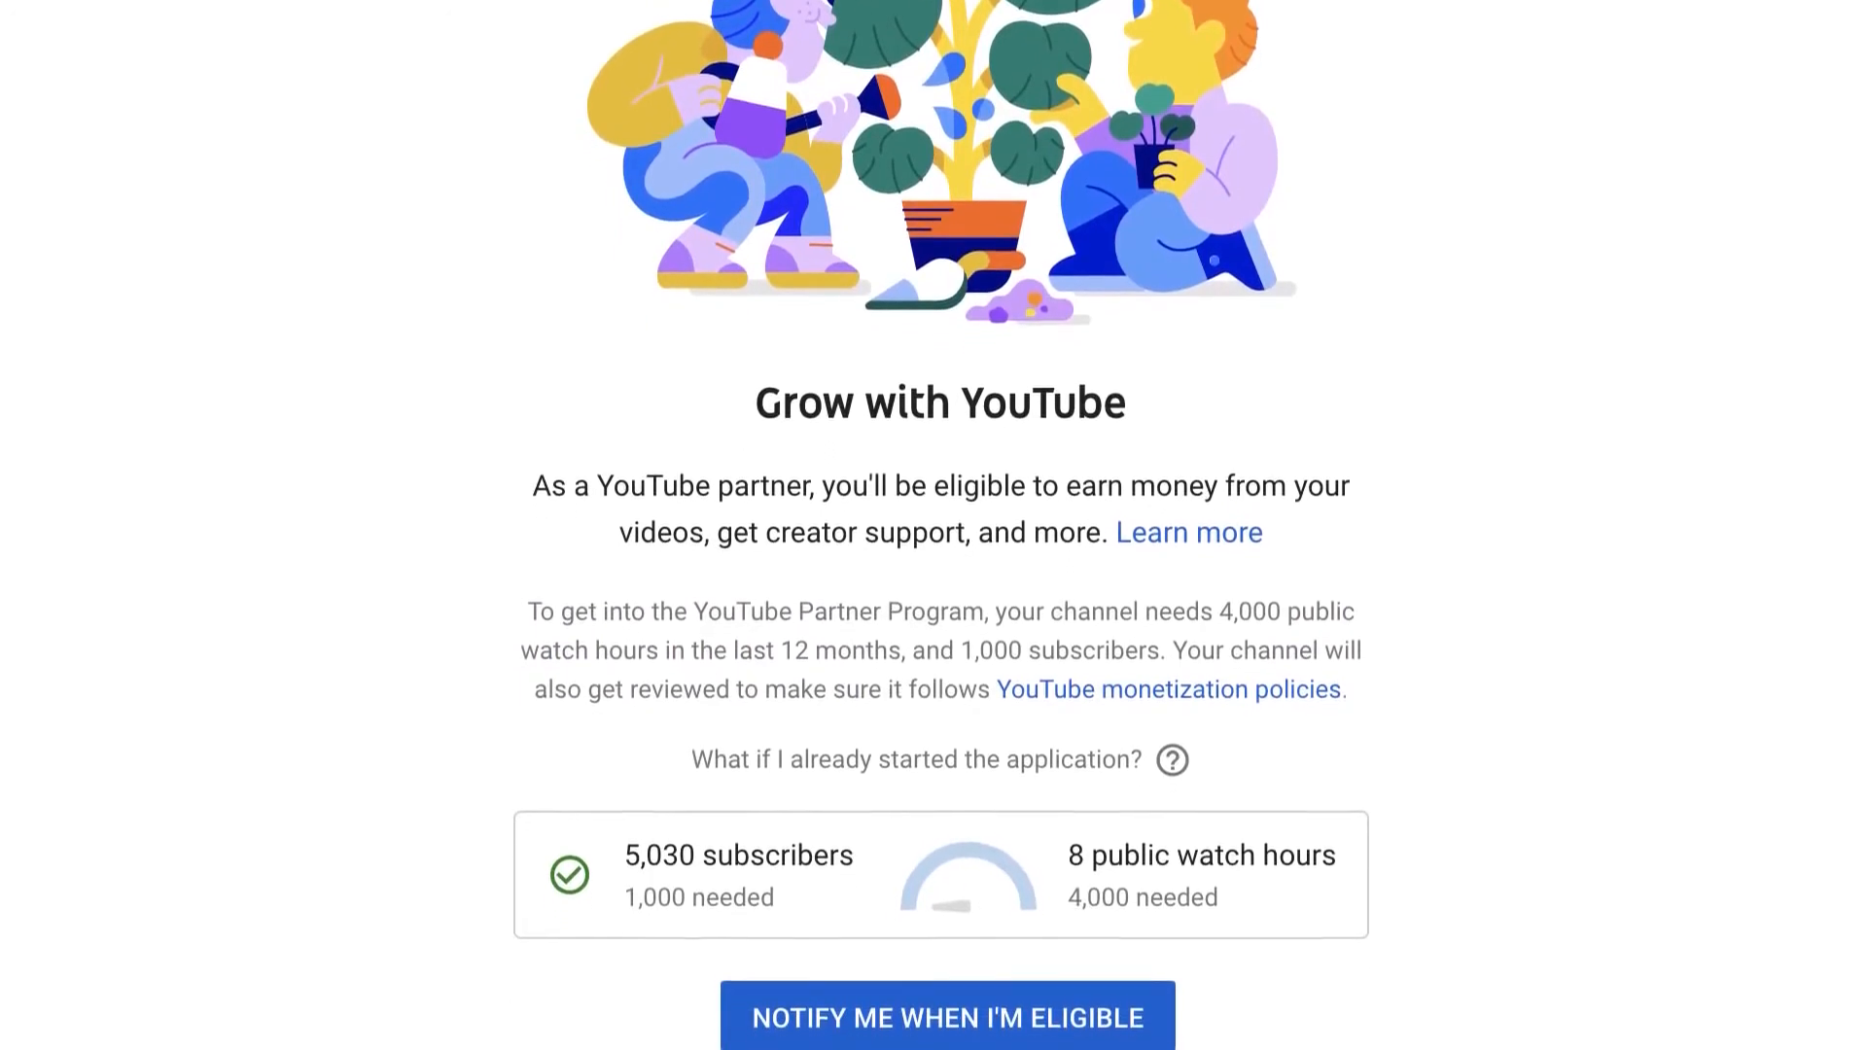
pyautogui.scroll(3)
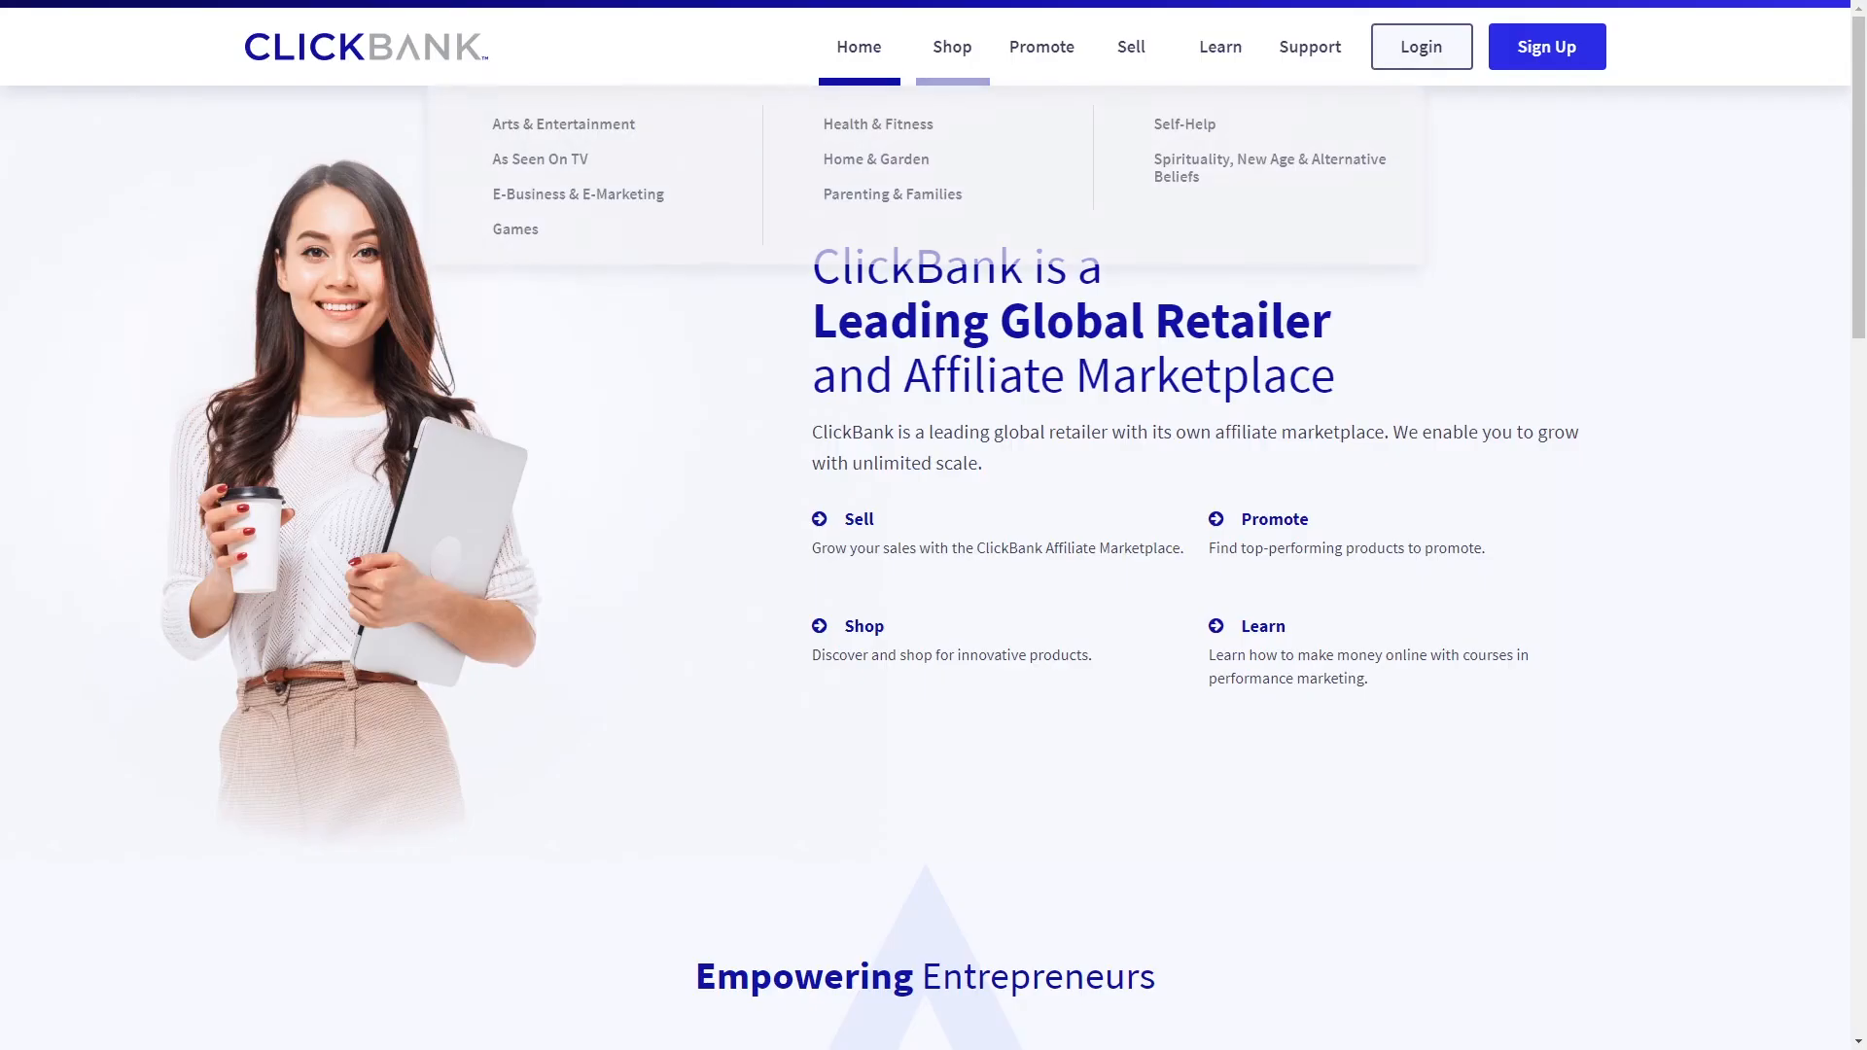
pyautogui.moveTo(1219, 47)
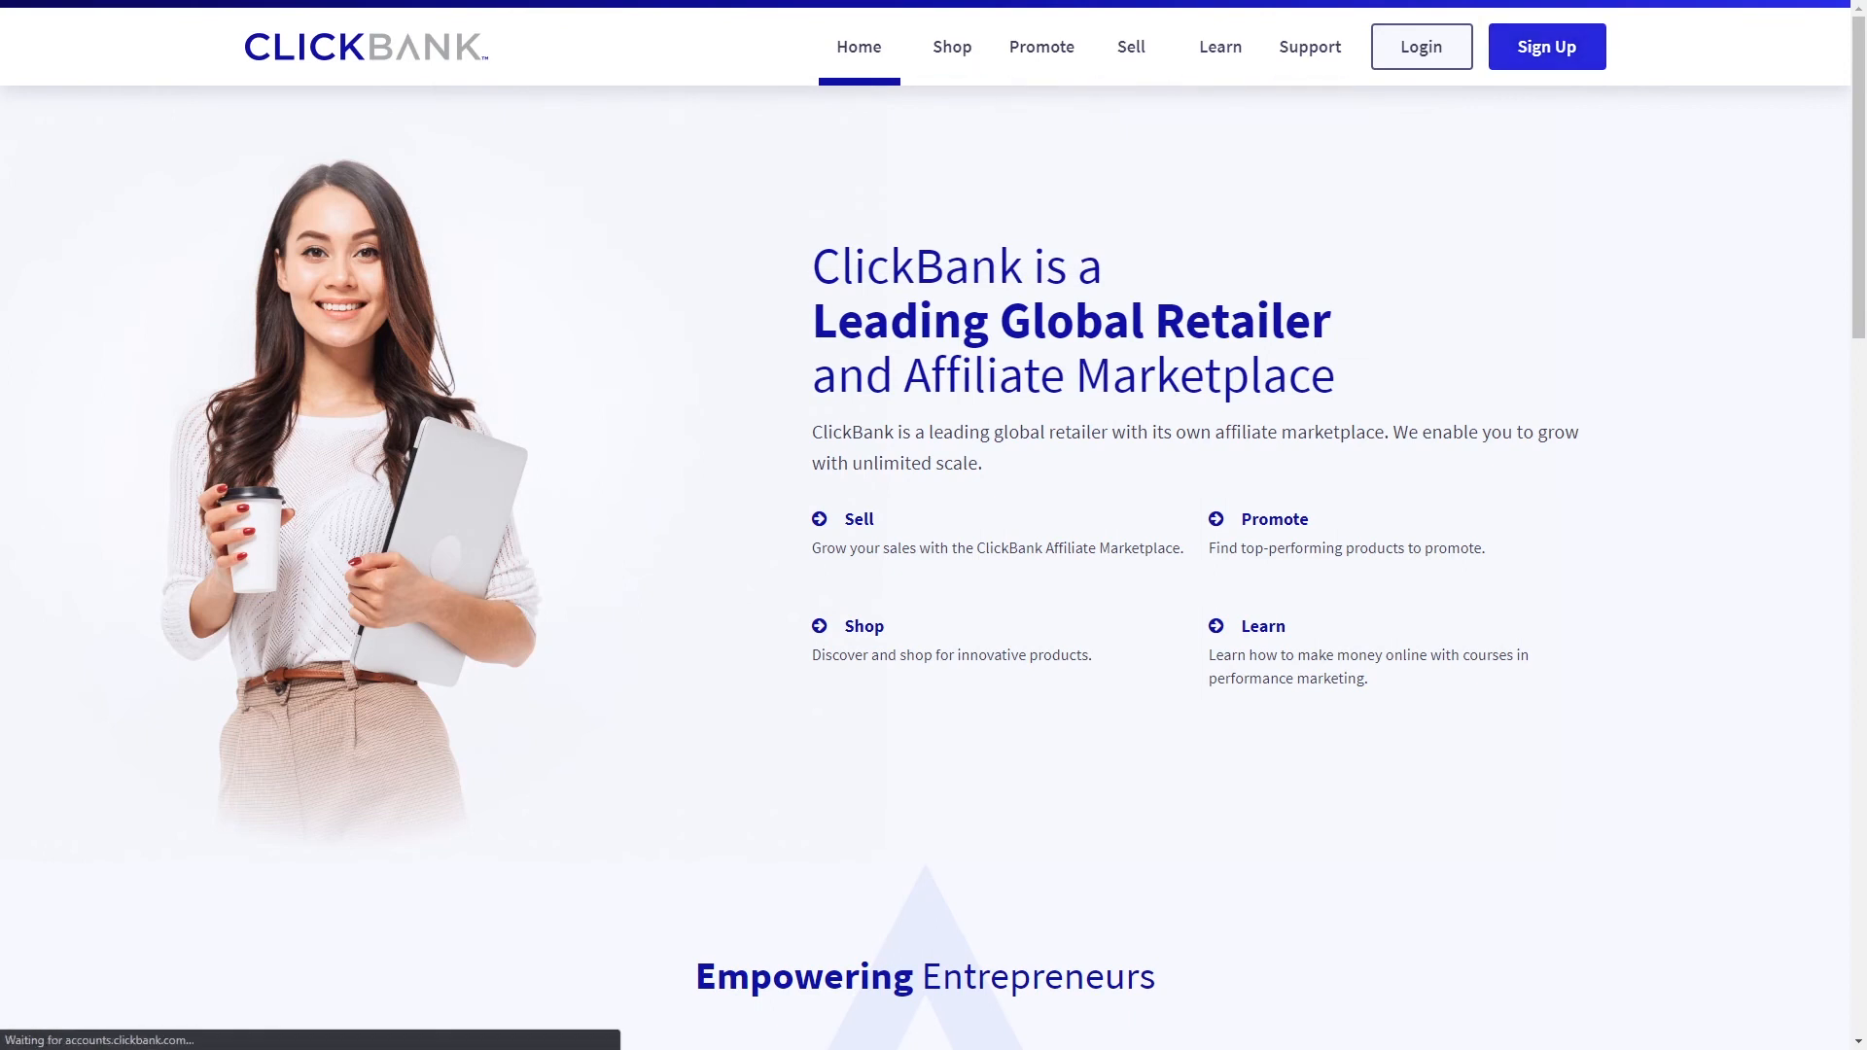
pyautogui.click(1546, 47)
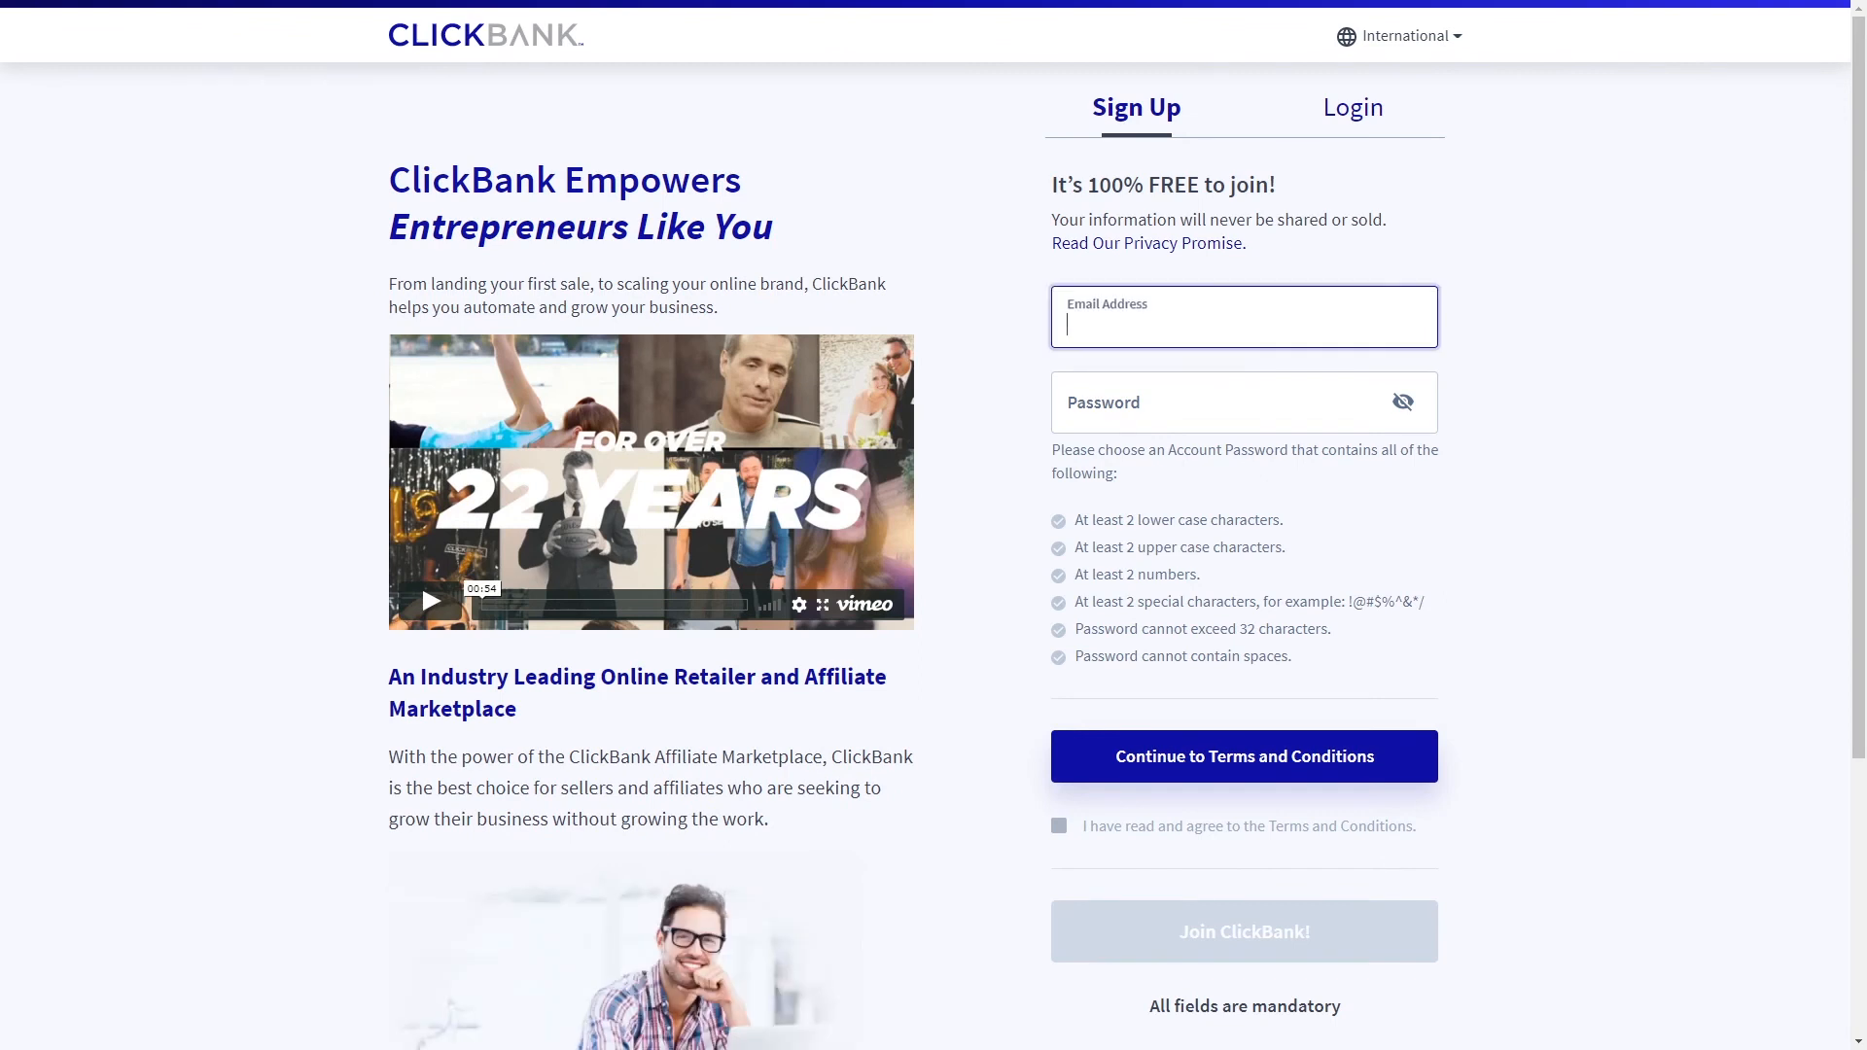
pyautogui.click(1242, 756)
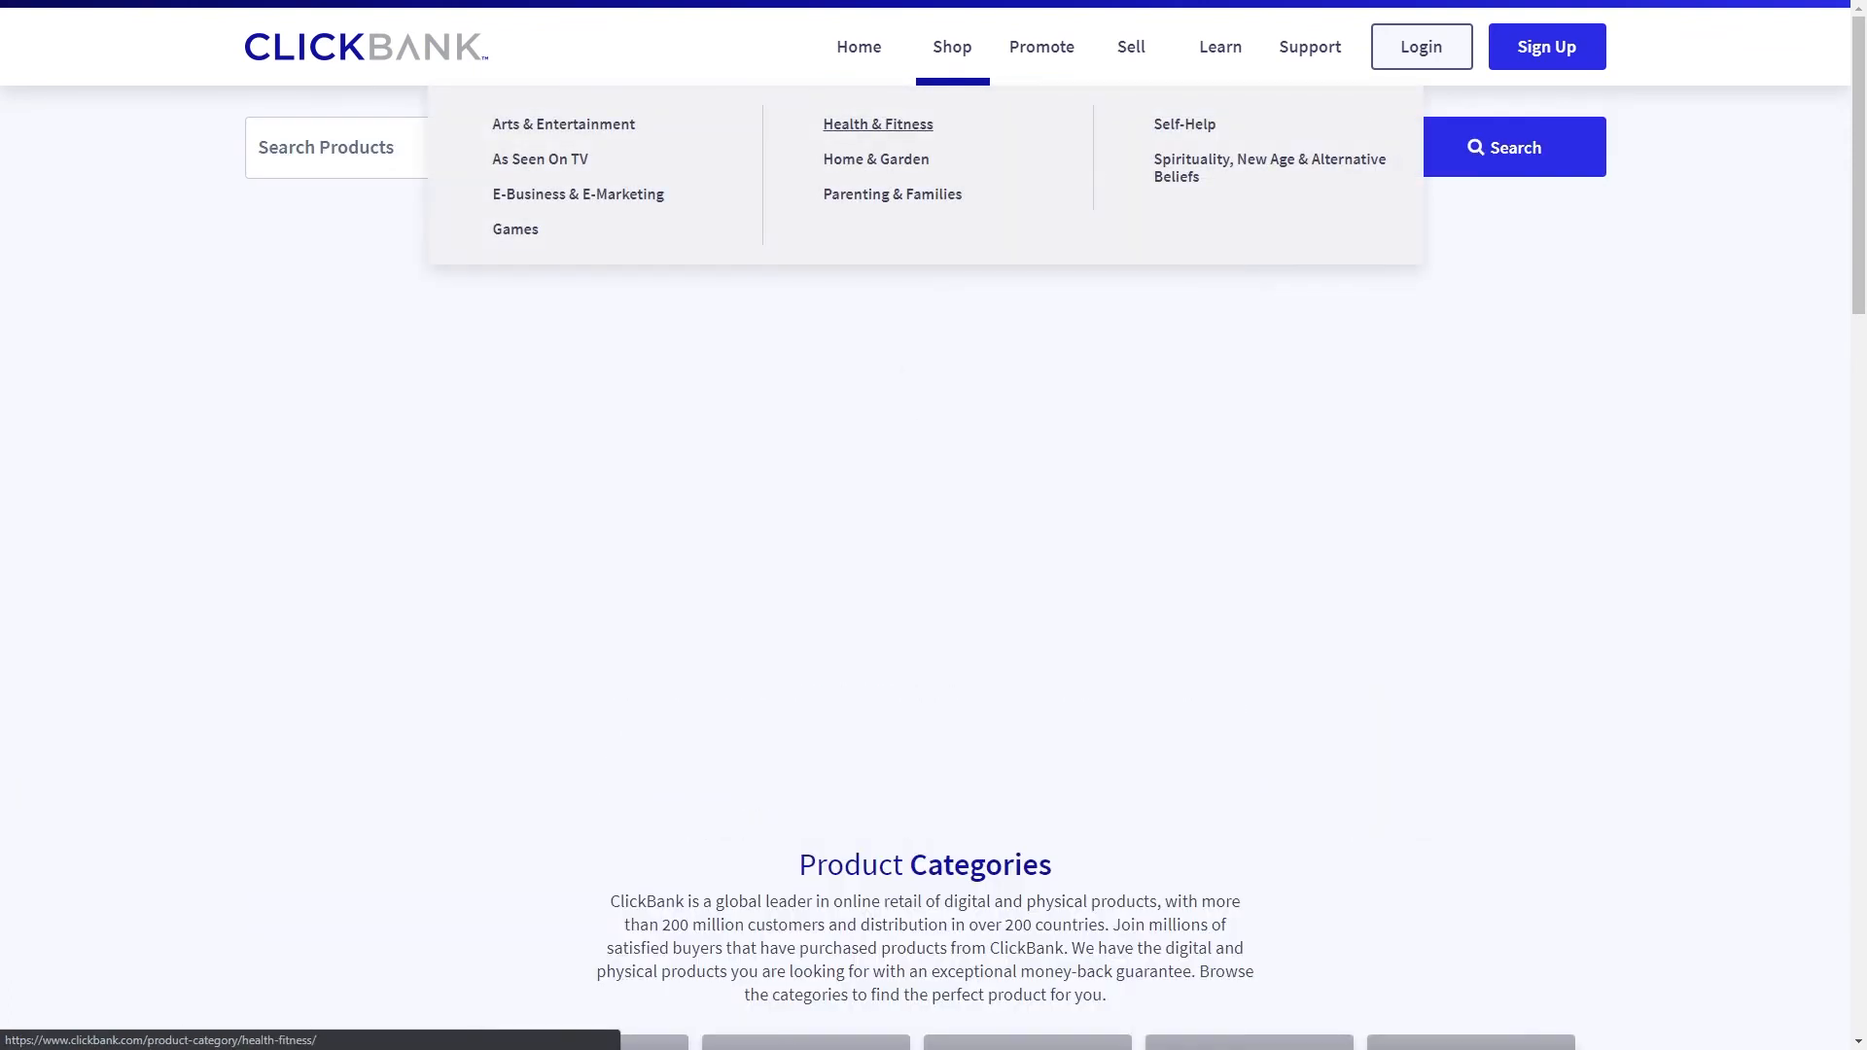
# Review Simple Flat Rate Pricing on the Sell page, then open the Health & Fitness category.
pyautogui.click(1129, 47)
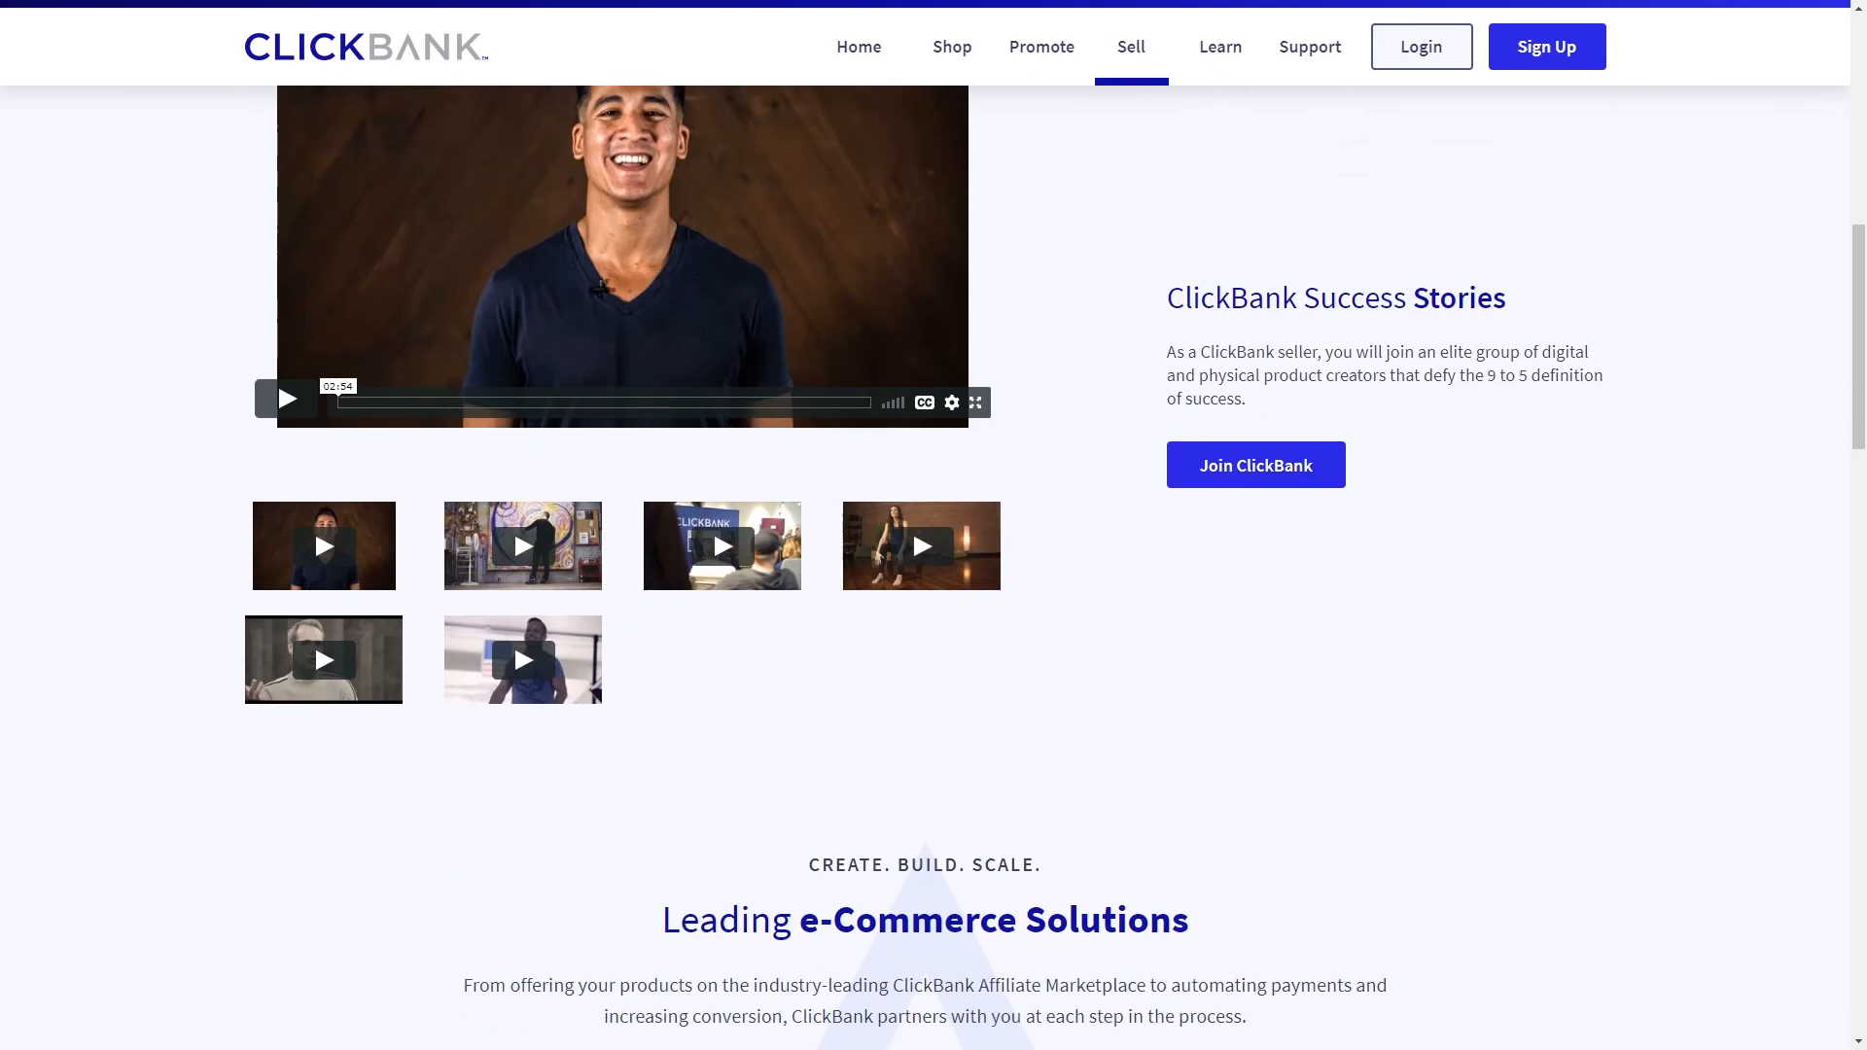
pyautogui.scroll(-3)
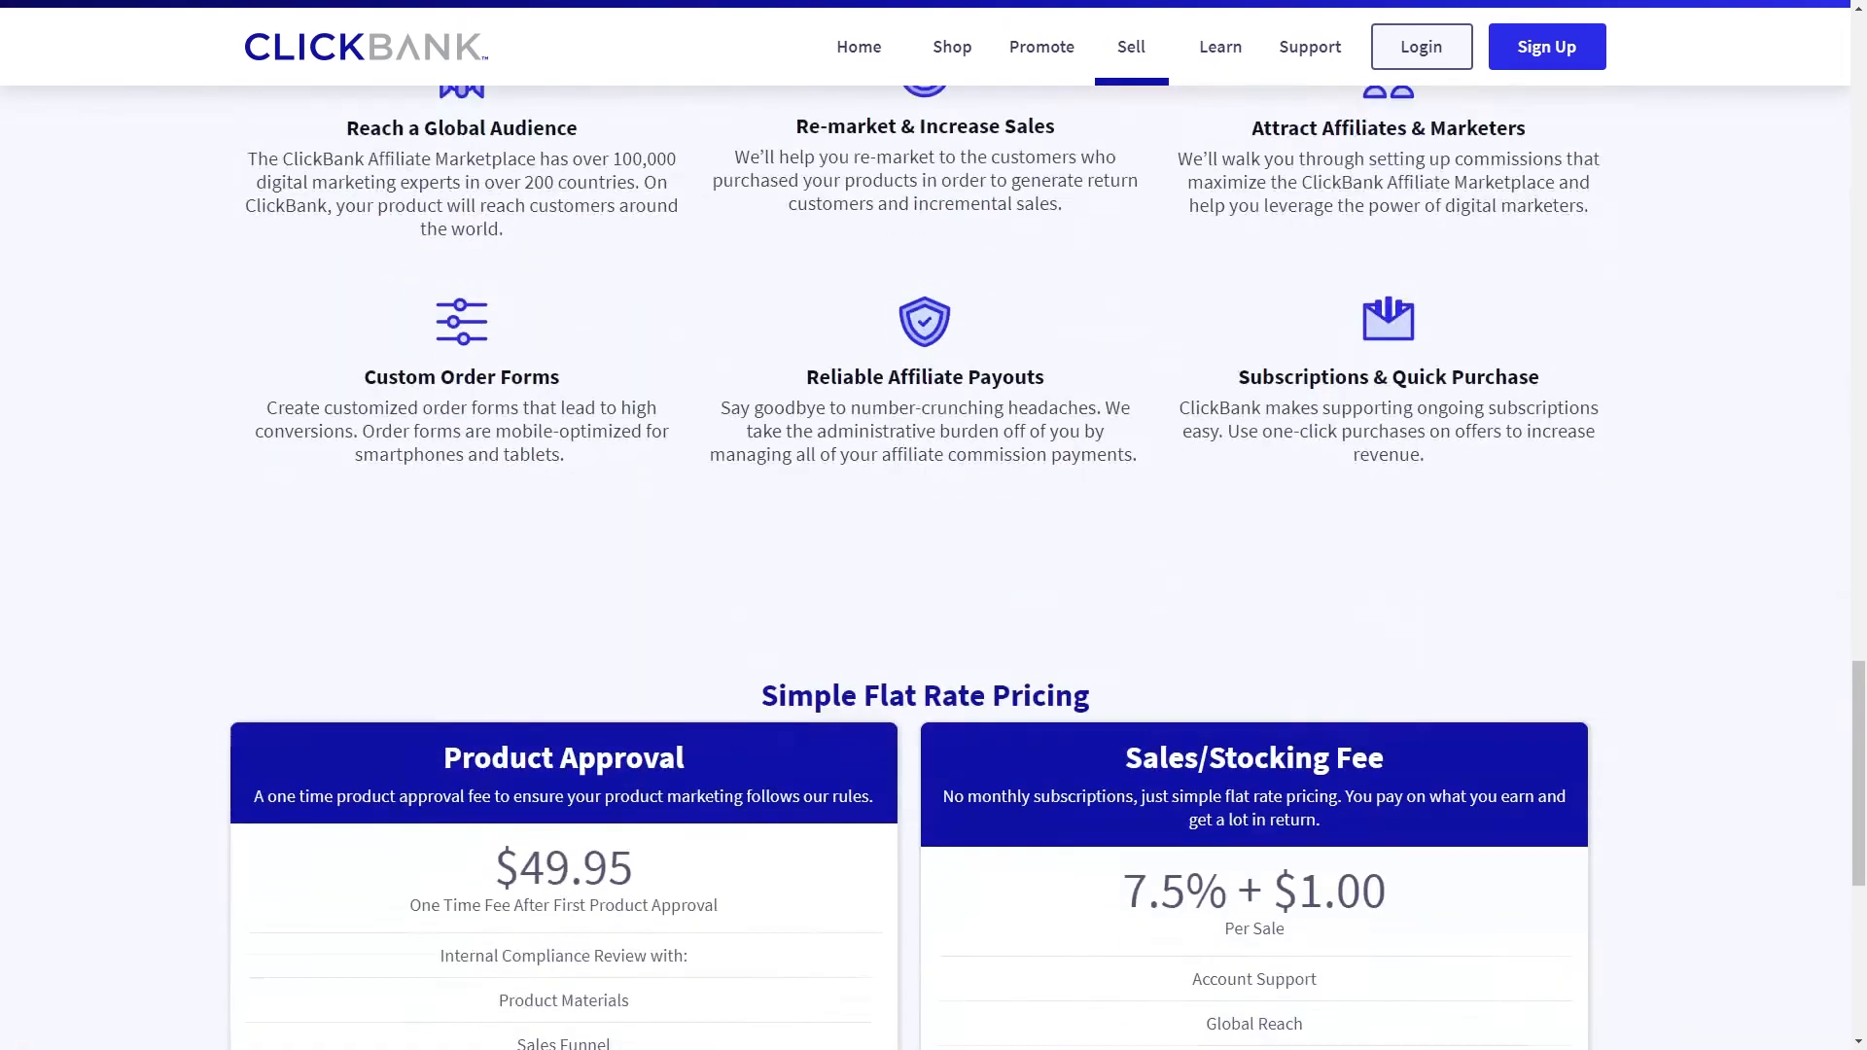
pyautogui.scroll(-3)
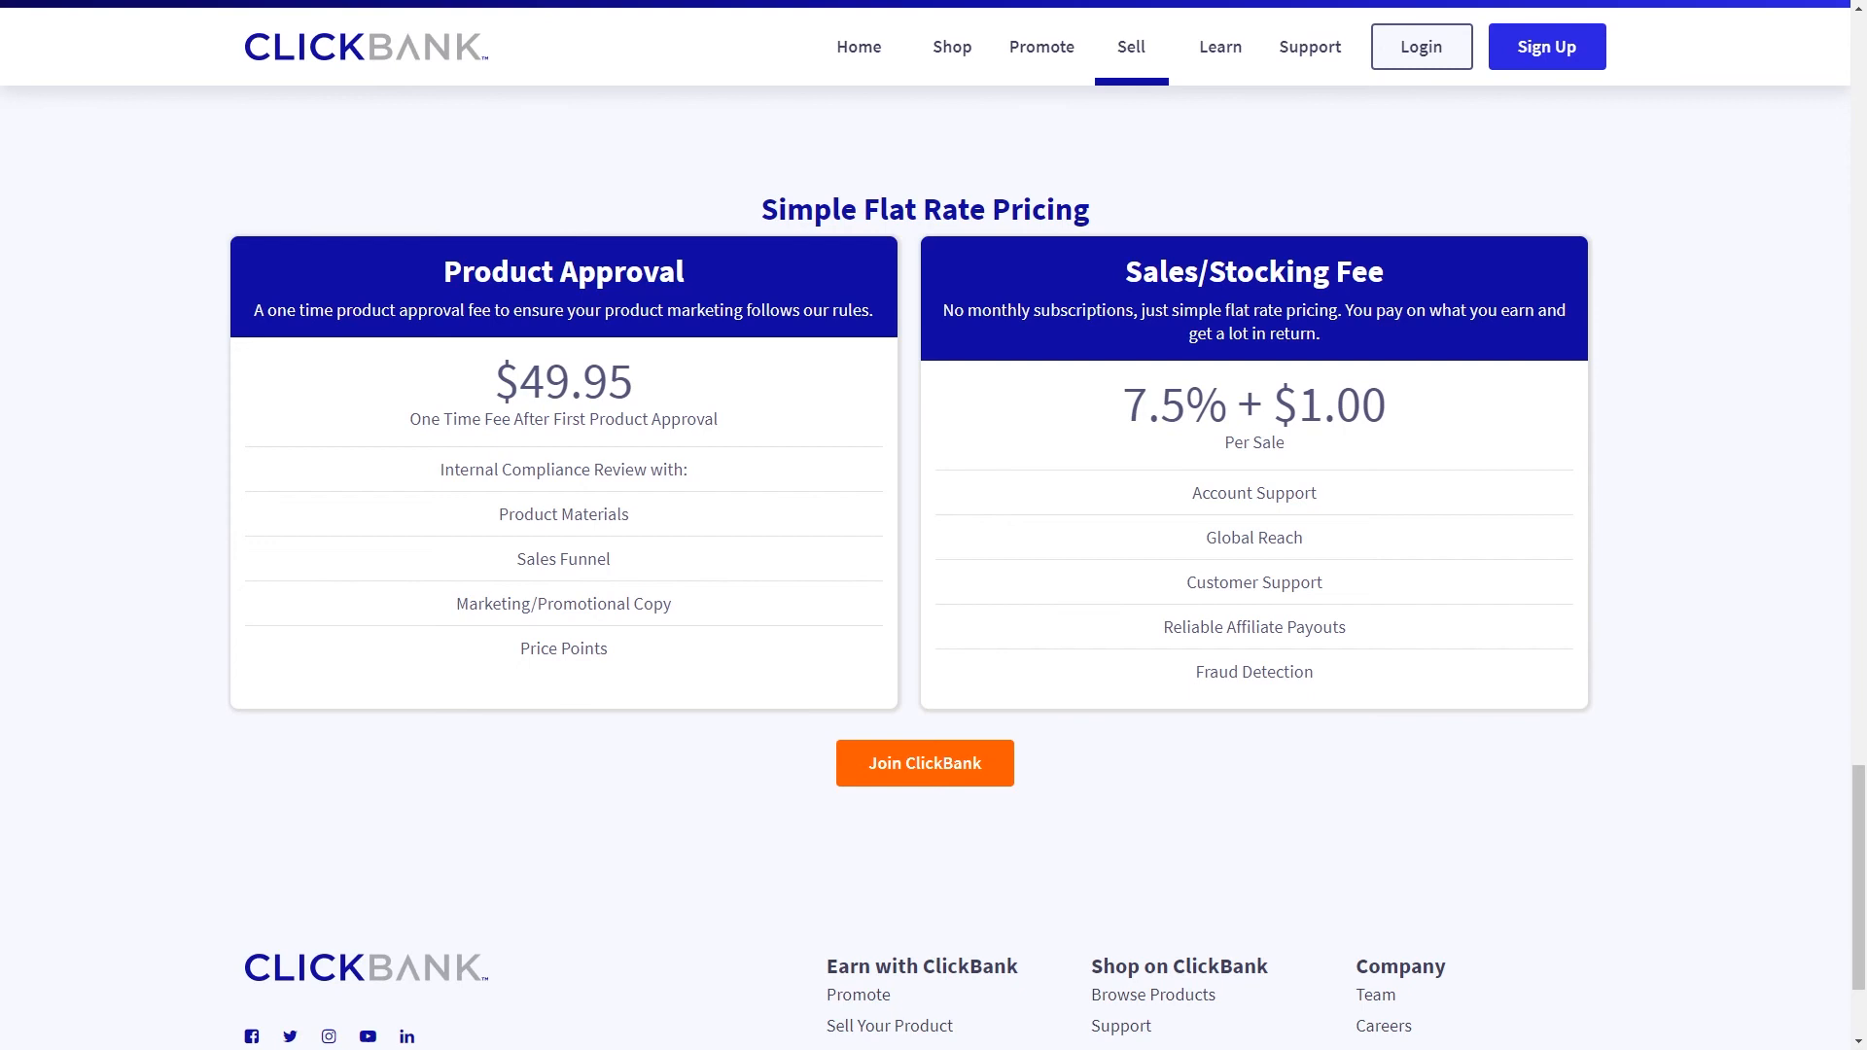
pyautogui.click(950, 46)
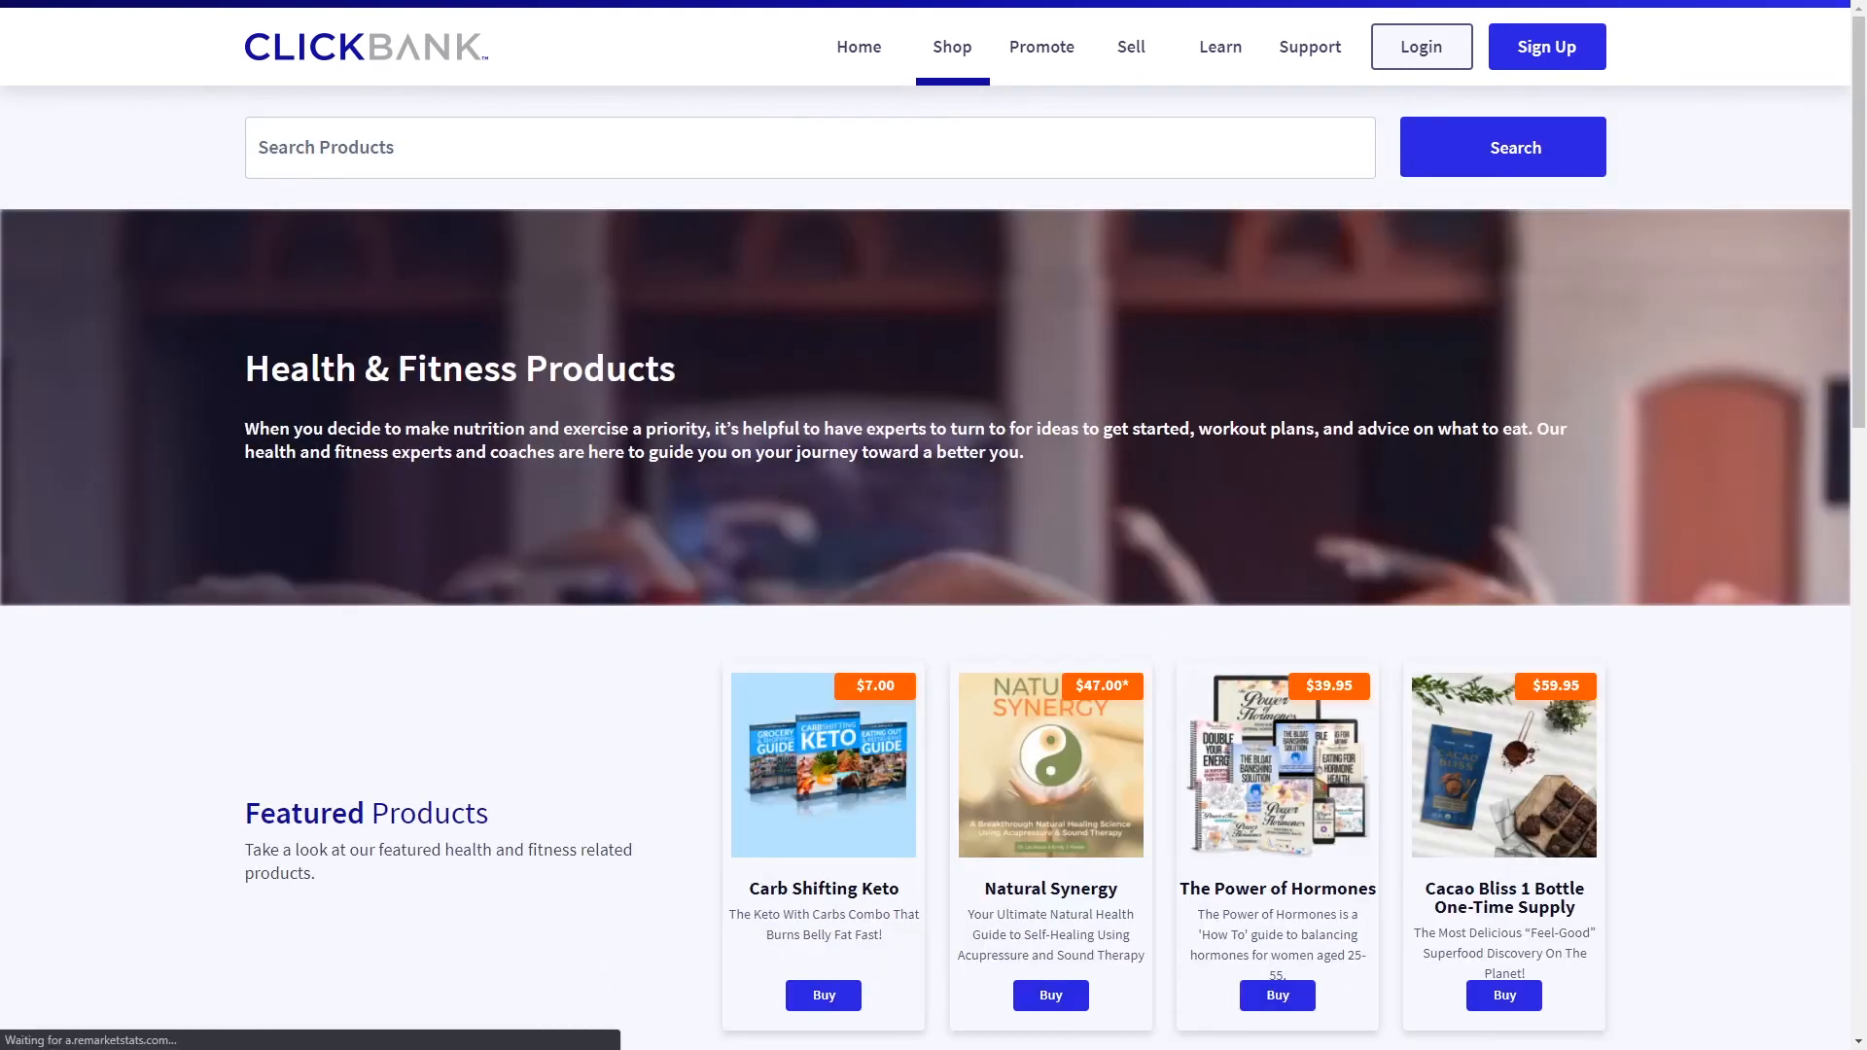
# Browse Health & Fitness sub-categories and product listings, then return to the Sell page.
pyautogui.scroll(-3)
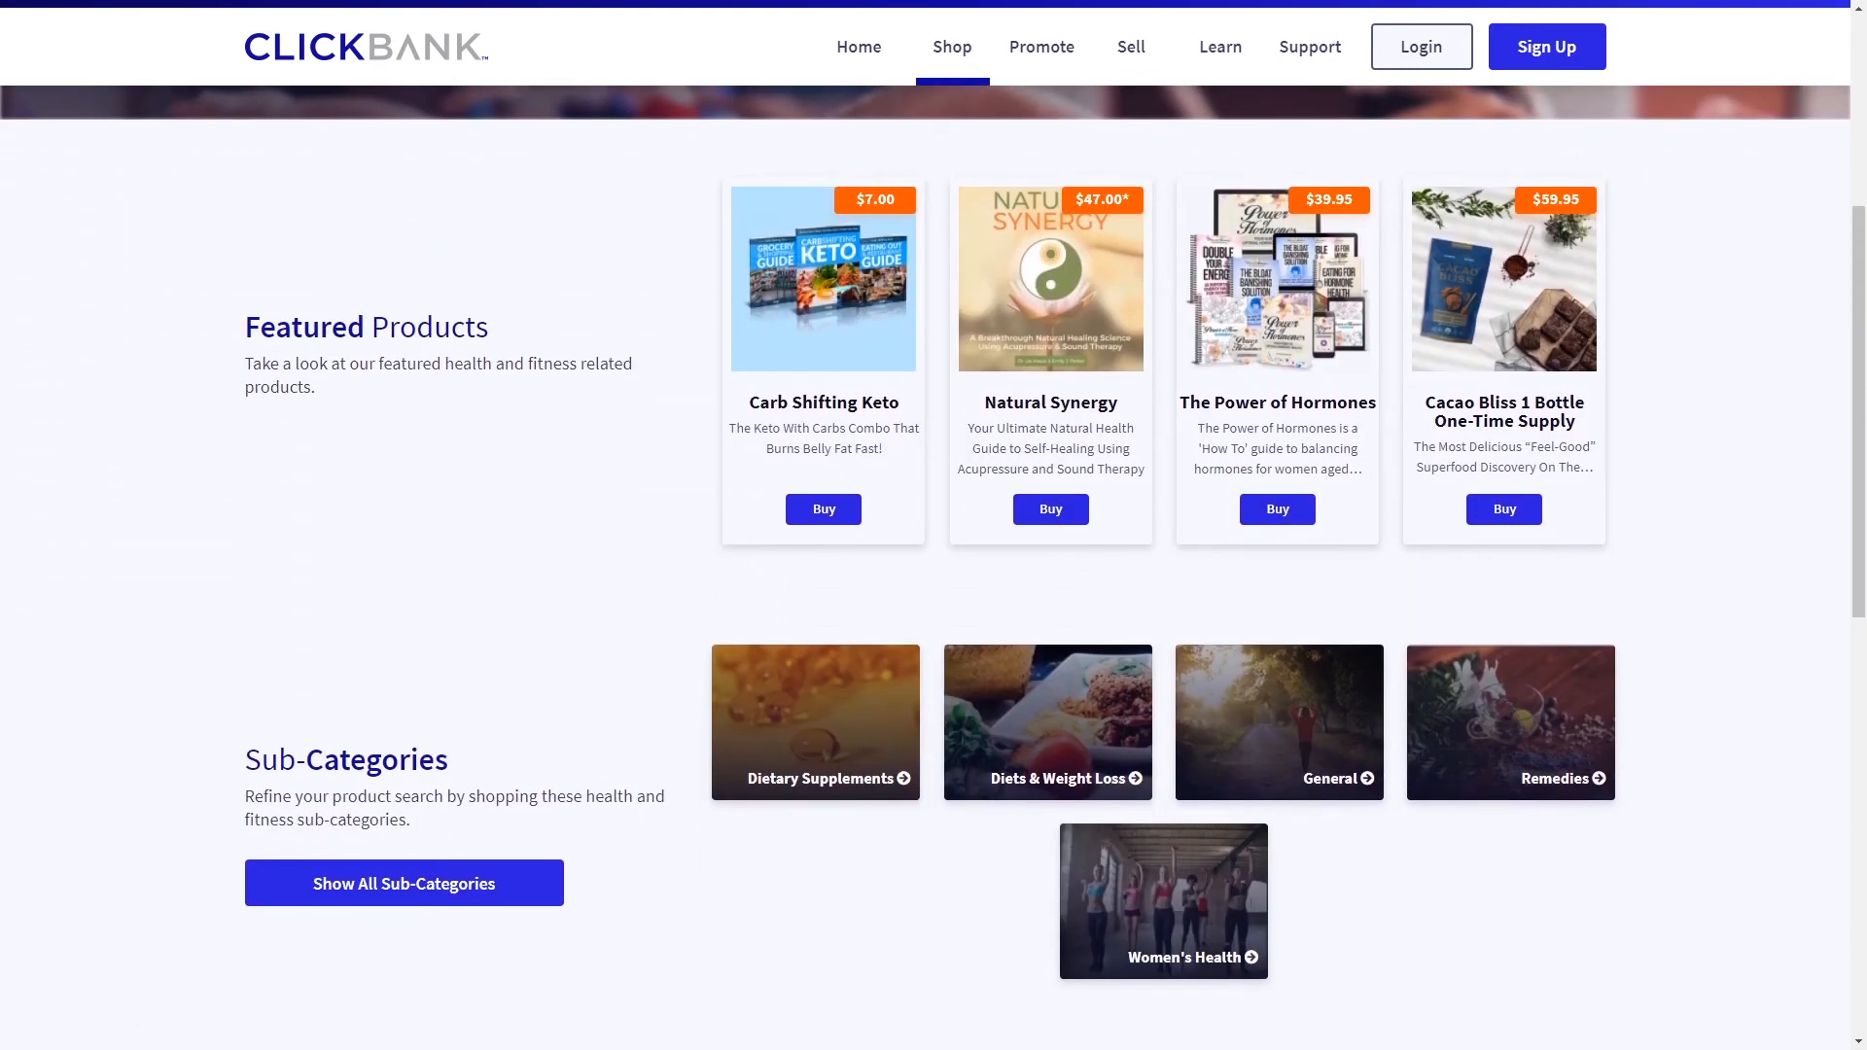
pyautogui.scroll(-3)
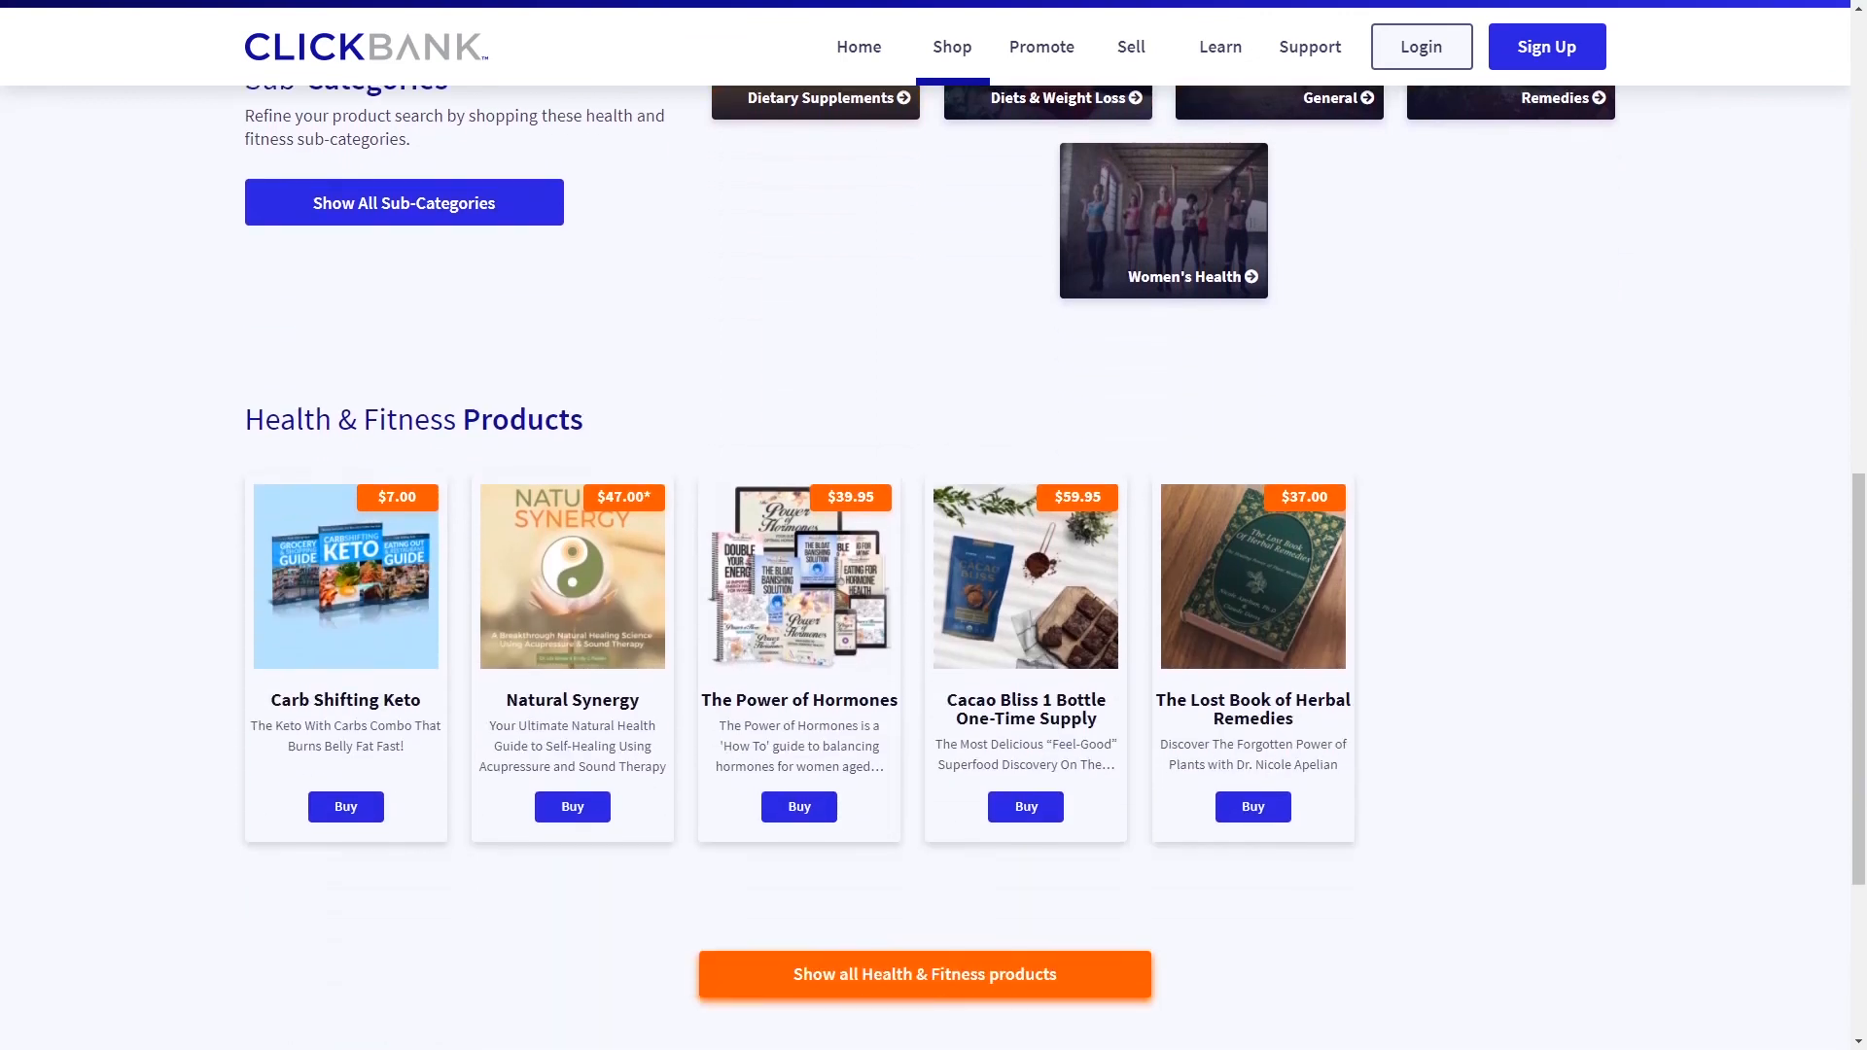
pyautogui.click(1129, 47)
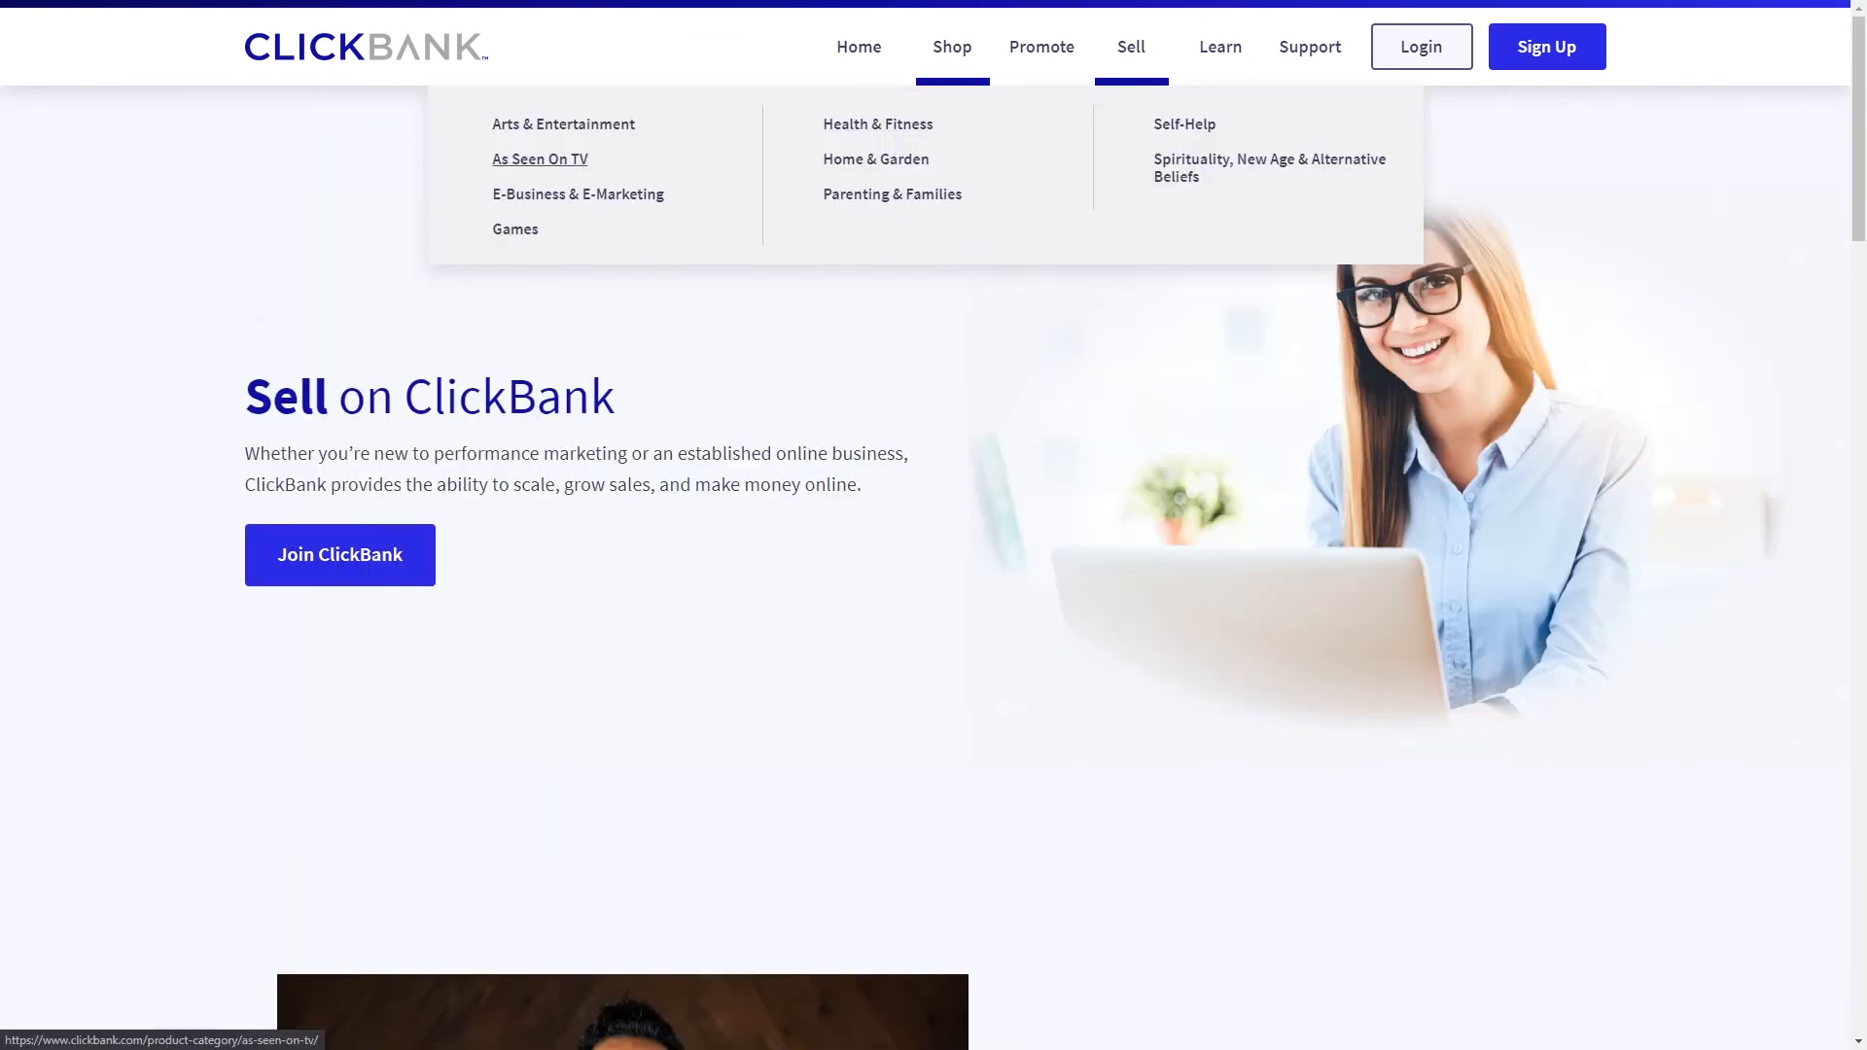
# Switch to the YouTube ad formats table and scroll through placements, platforms and specs.
pyautogui.click(563, 123)
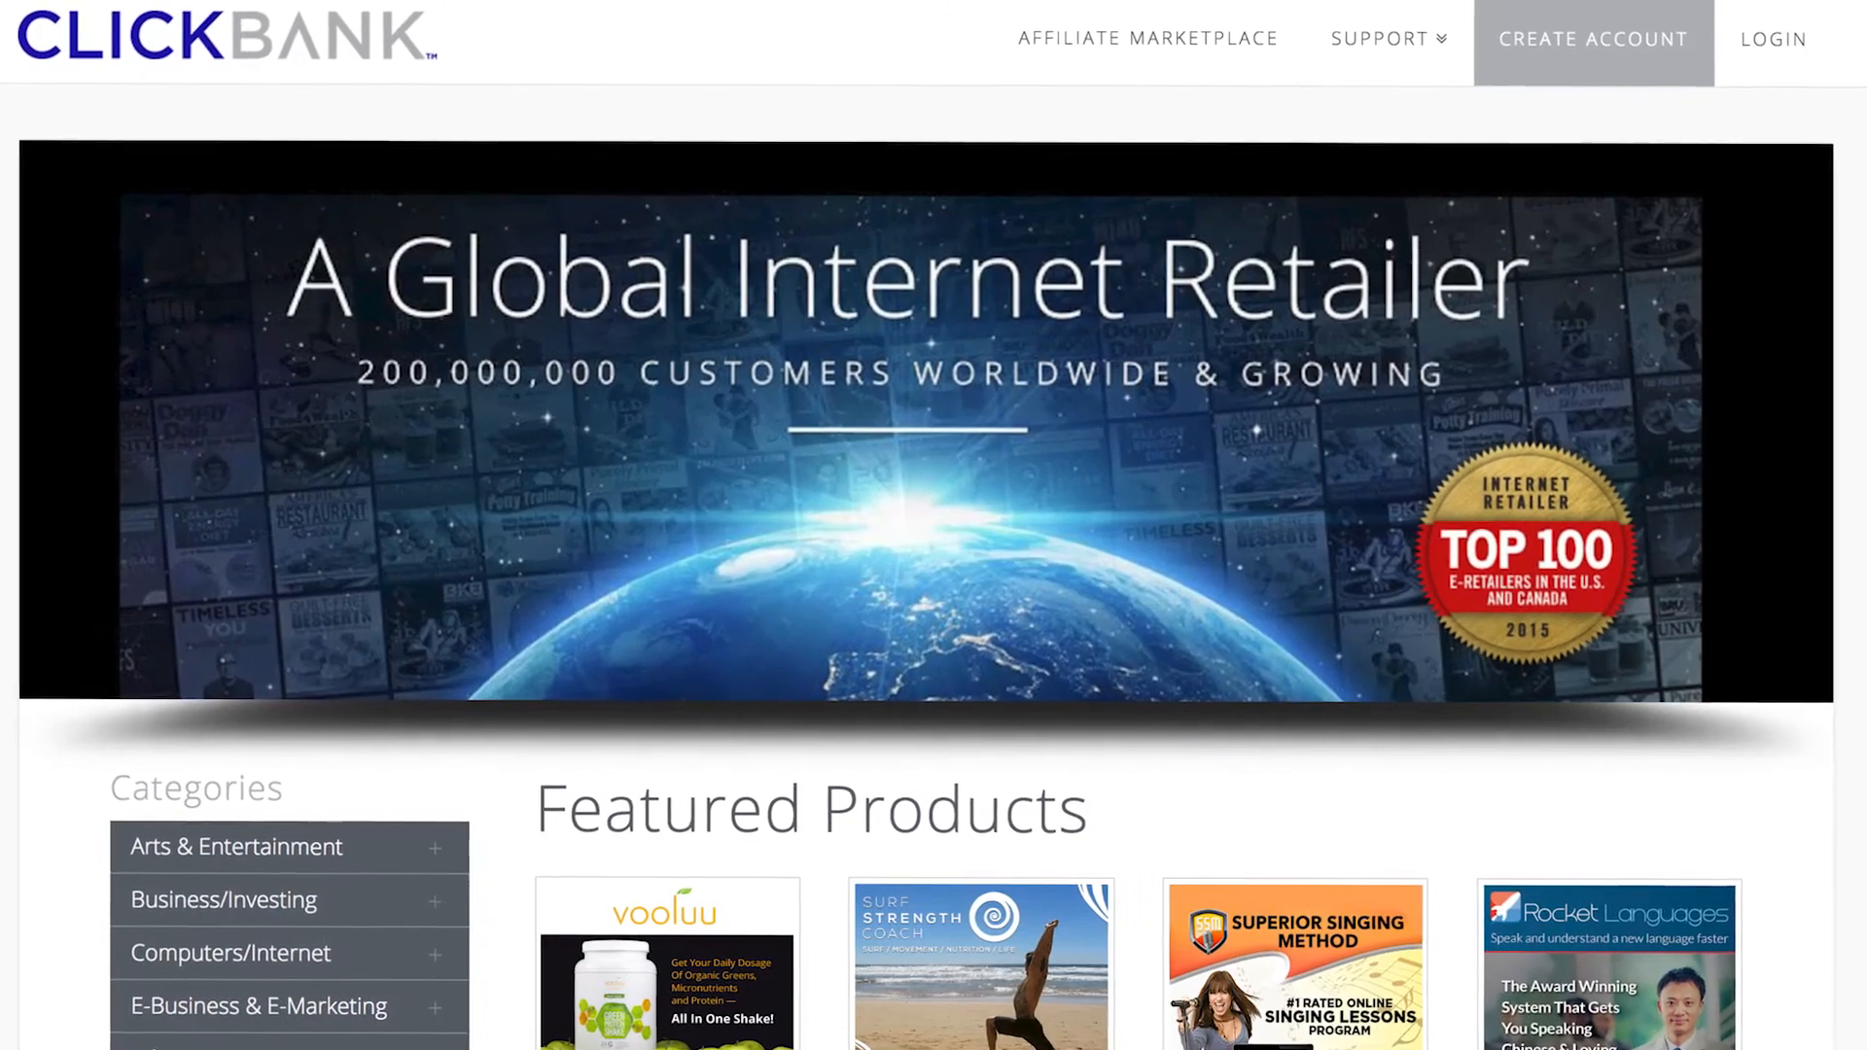
pyautogui.scroll(-3)
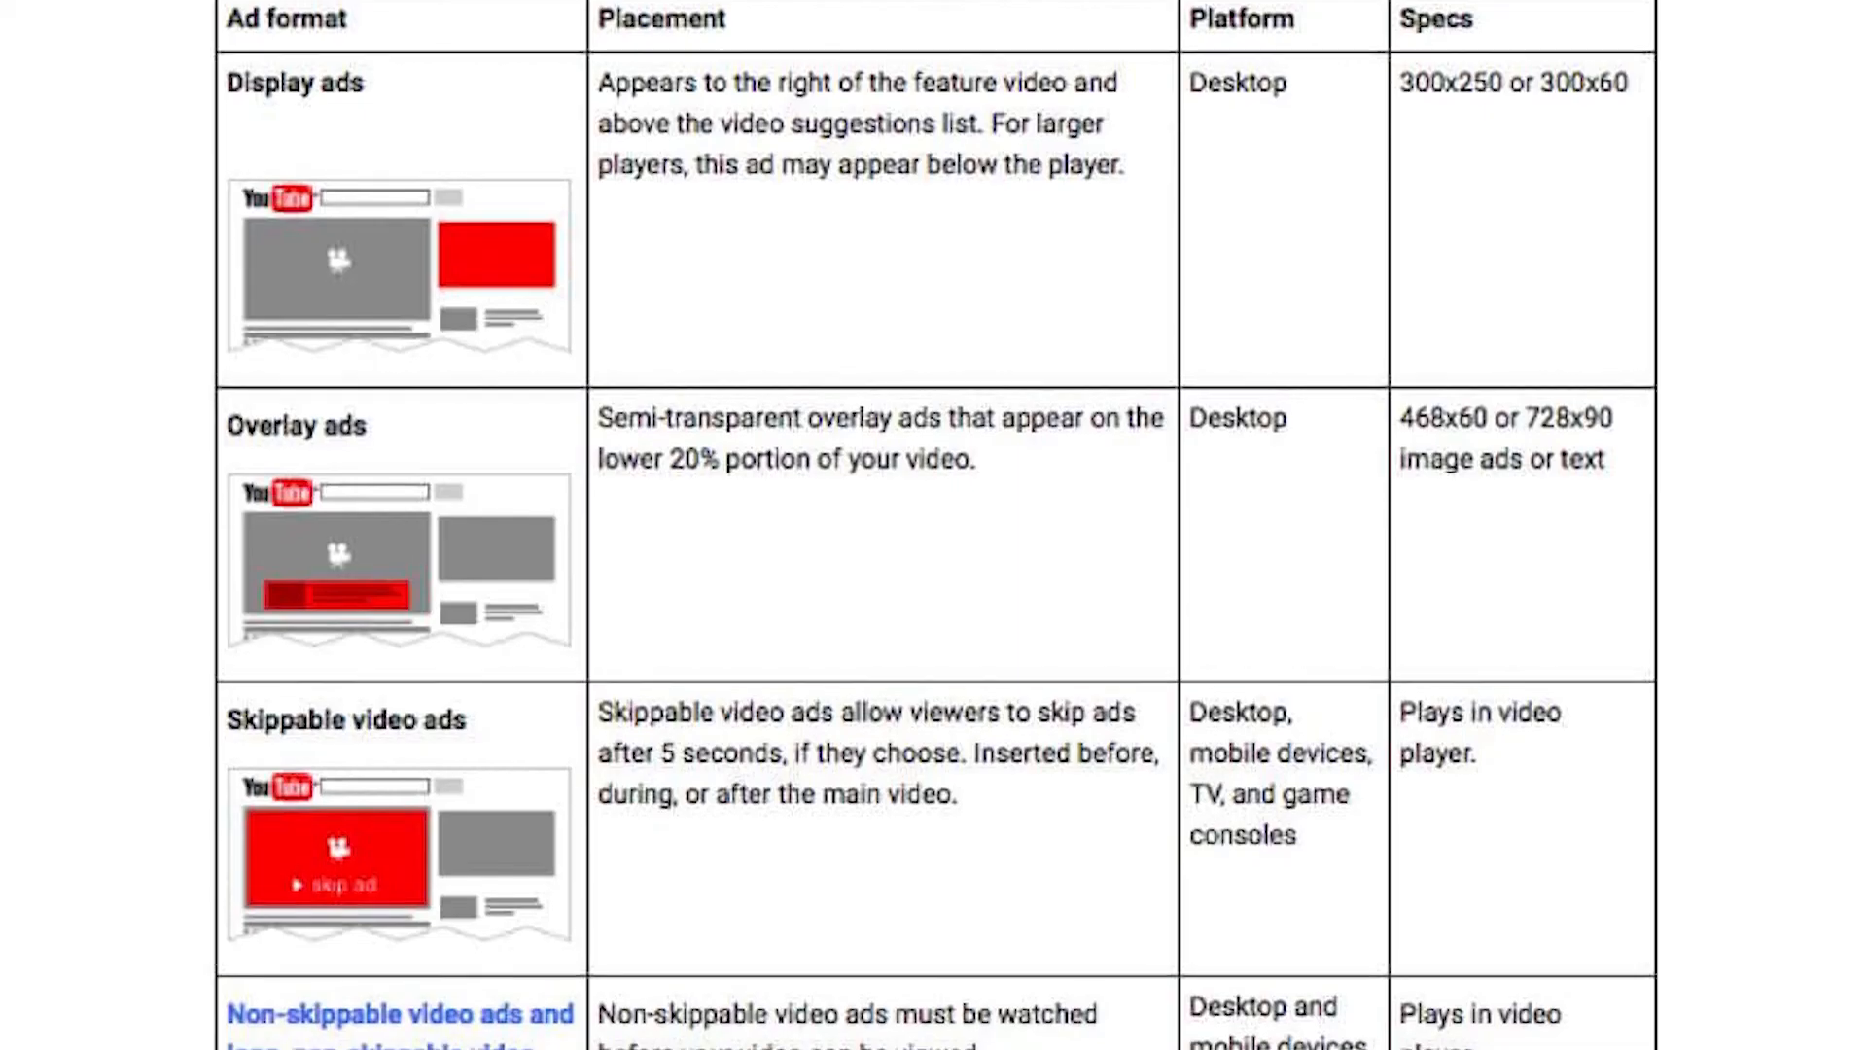
pyautogui.scroll(-3)
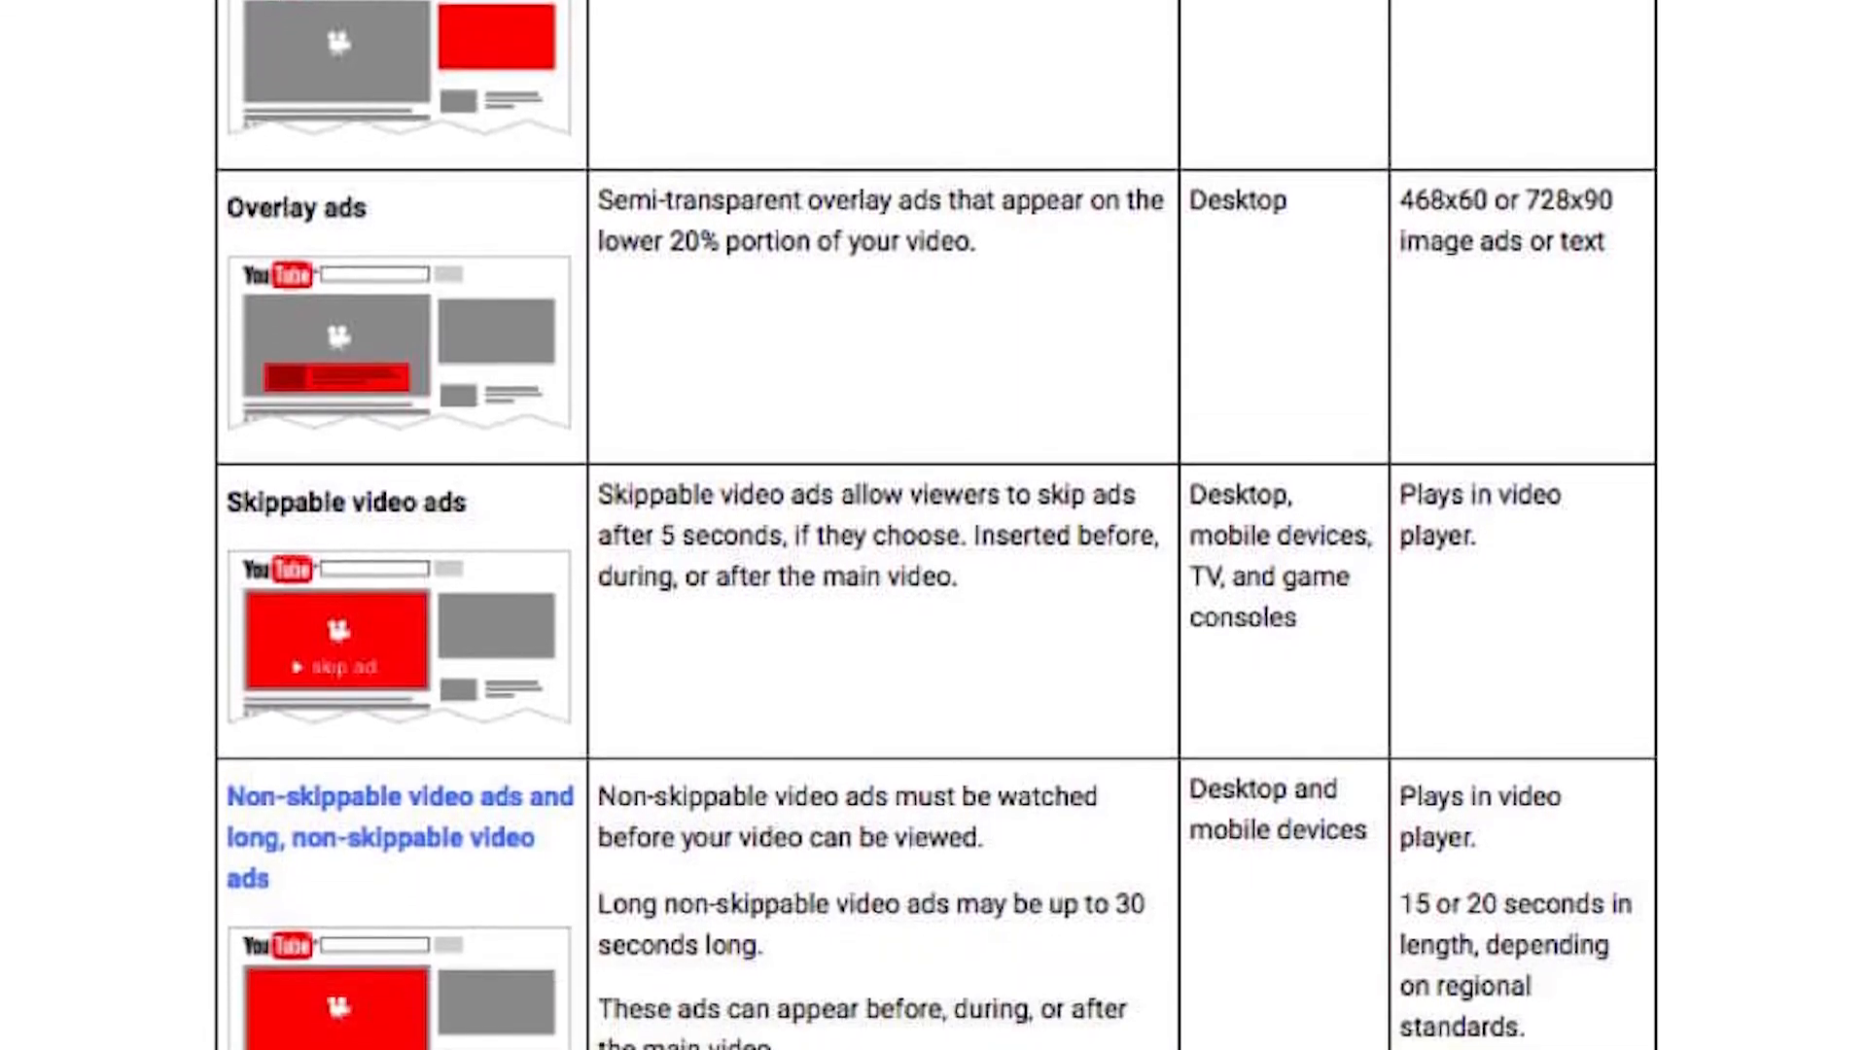